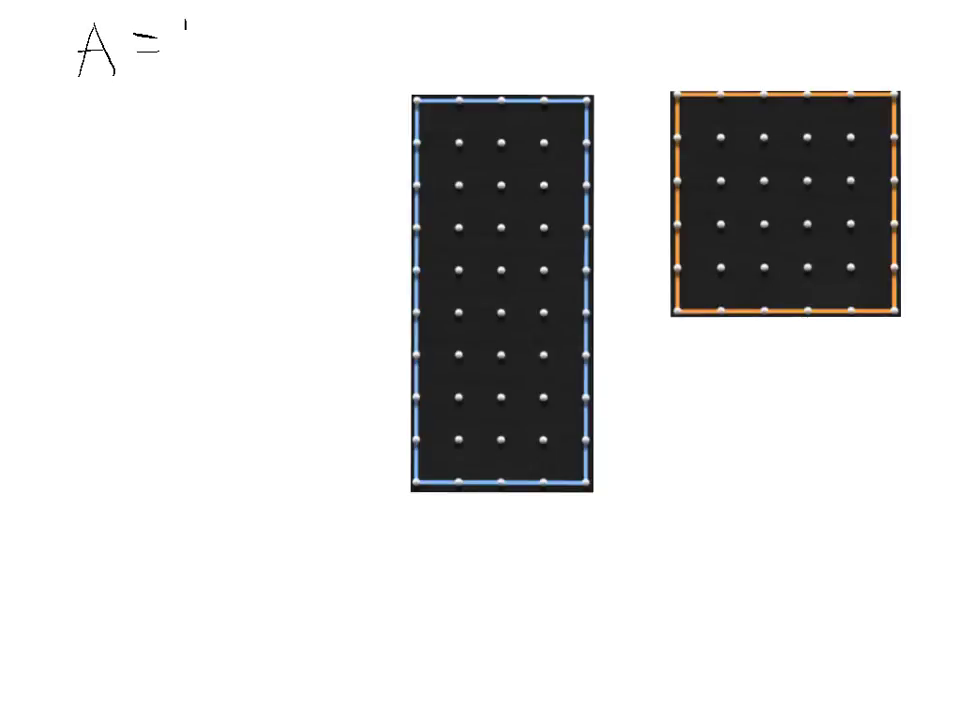
Handwrite the area formula A = l x w in the top-left corner of the canvas.
type("1x1")
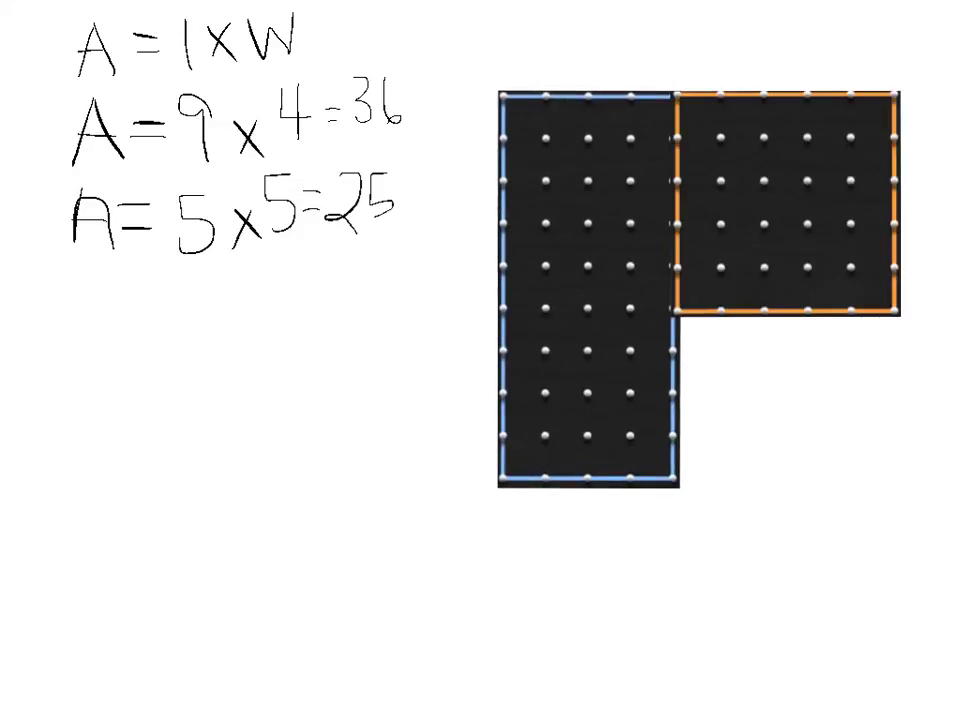
Handwrite 36 with + 25 beneath it as a column addition under the formulas.
left_click(862, 244)
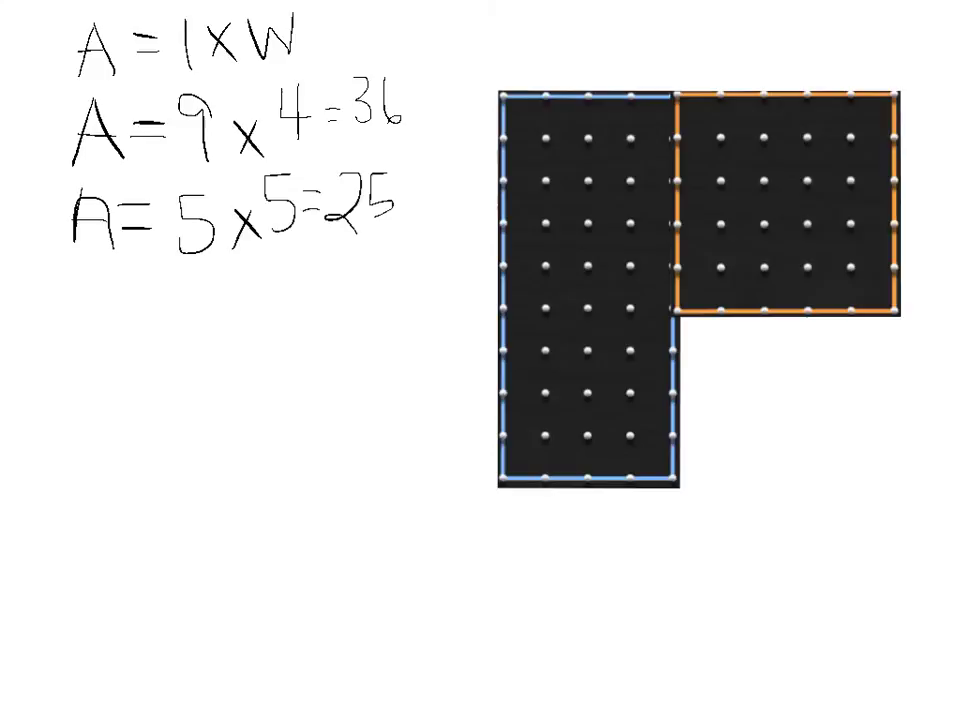
type("3L")
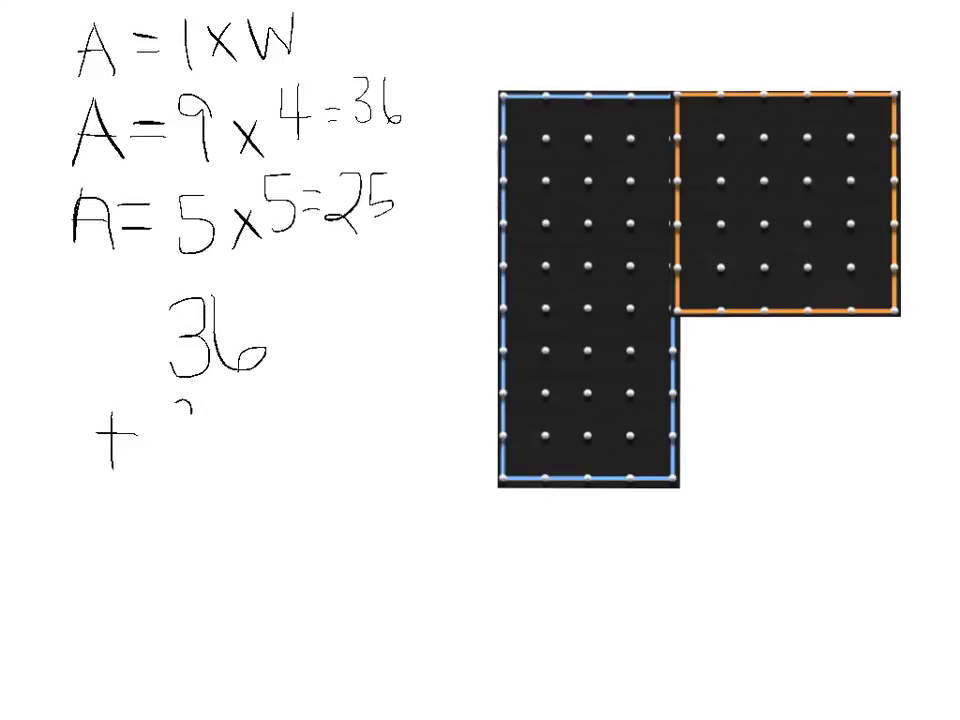
type("25")
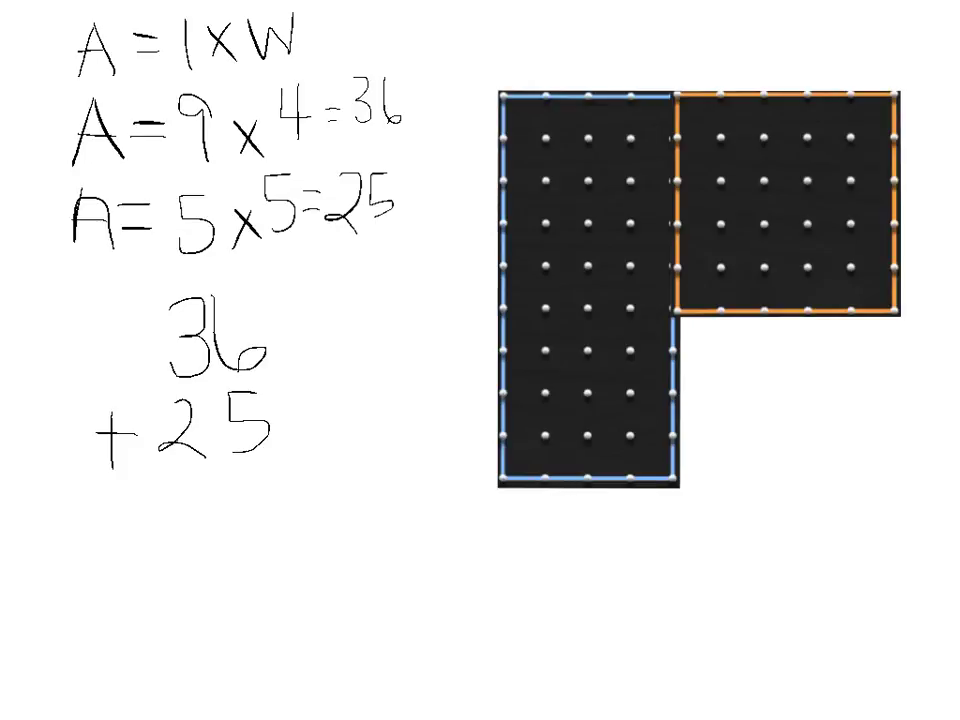